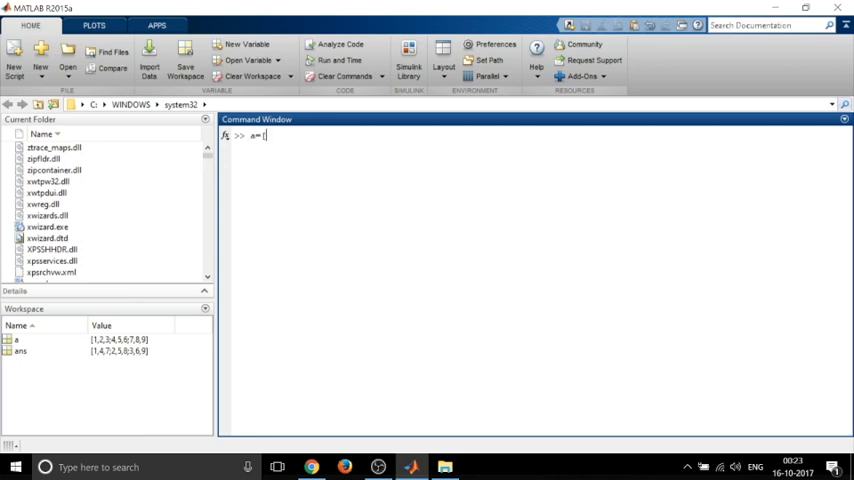
Enter a=[1 2 3;4 5 6;7 8 9]; to create matrix a with output suppressed
type("]")
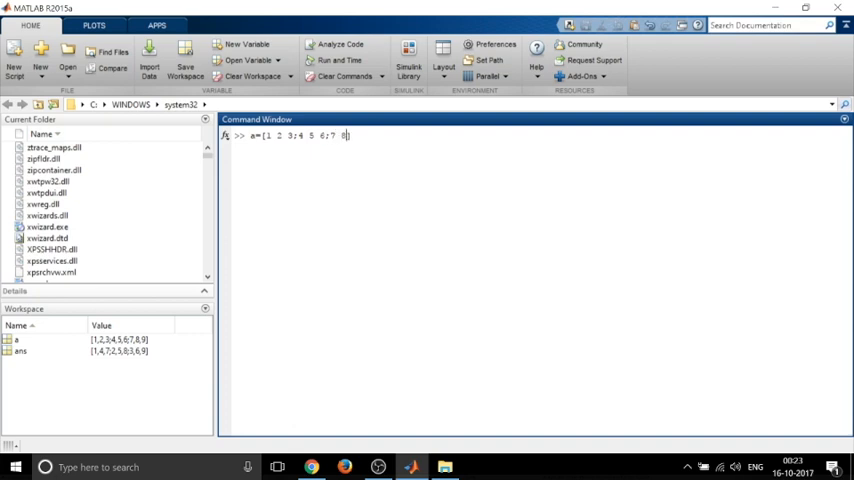
key("Return")
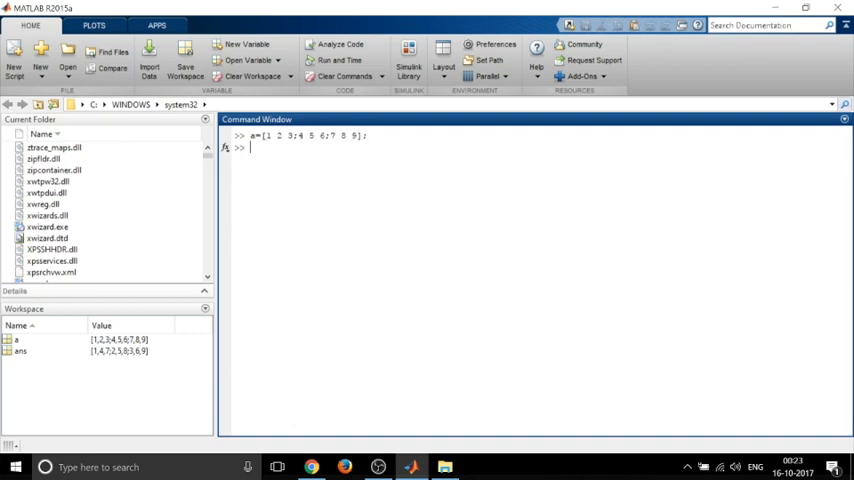
Enter b=[9 8 7;6 5 4;3 2 1]; to create the second matrix b
type("b=[")
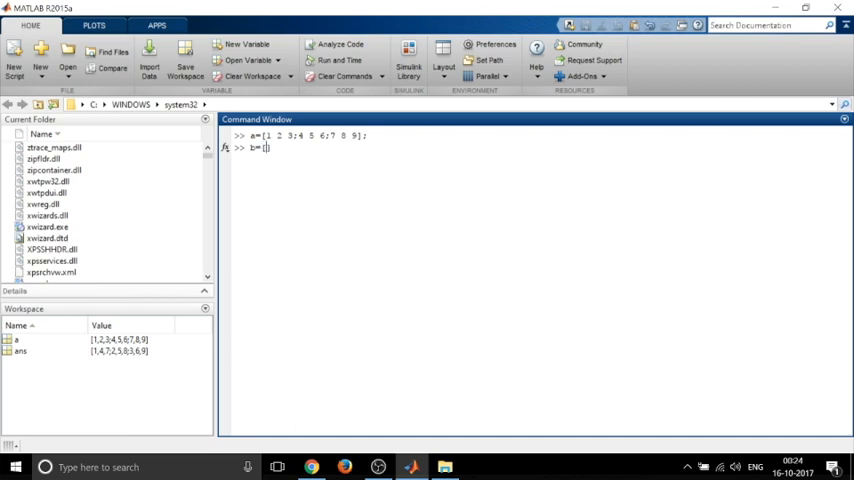
type("9 8")
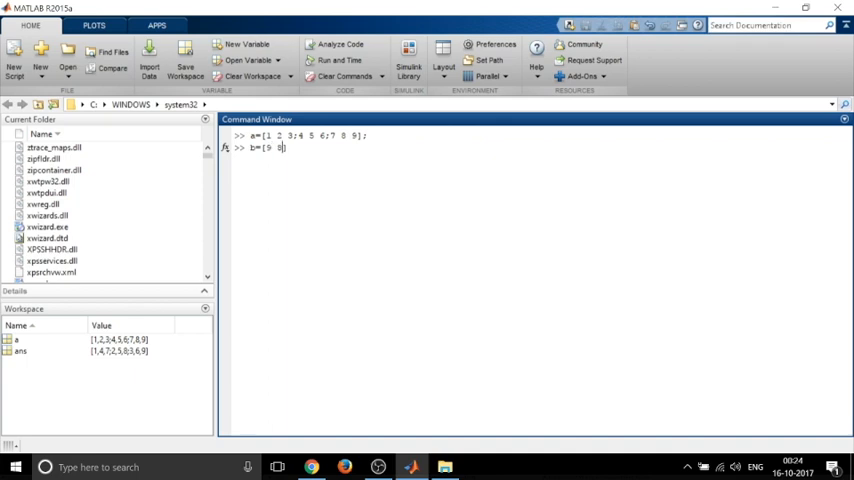
type("7;6 5 4;3 2 1];")
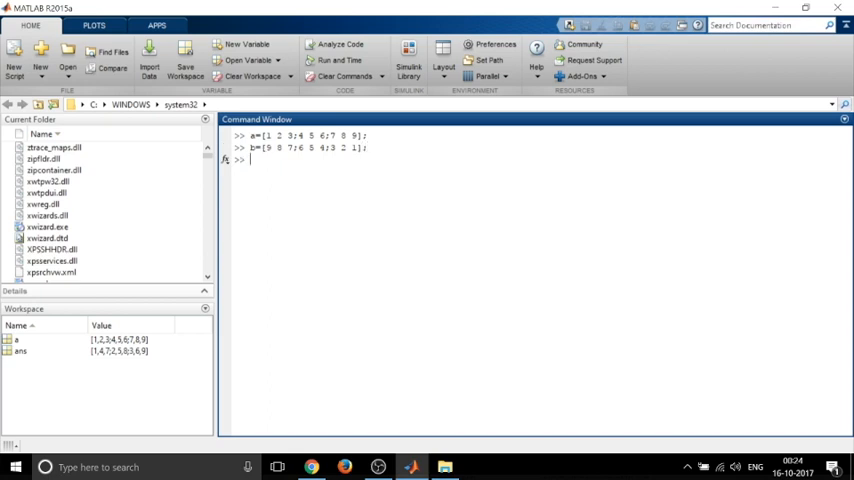
key("Return")
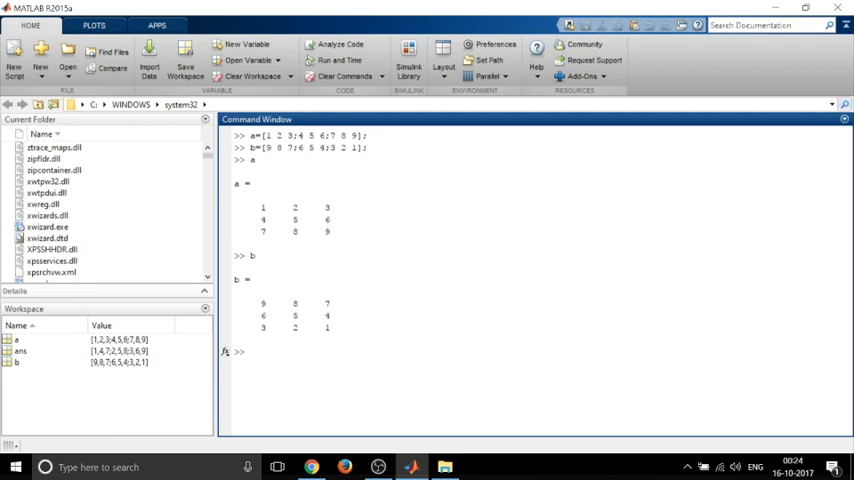
Compute a+b (all 10s) and b-a (rows 8 6 4, 2 0 -2, -4 -6 -8)
type("a+")
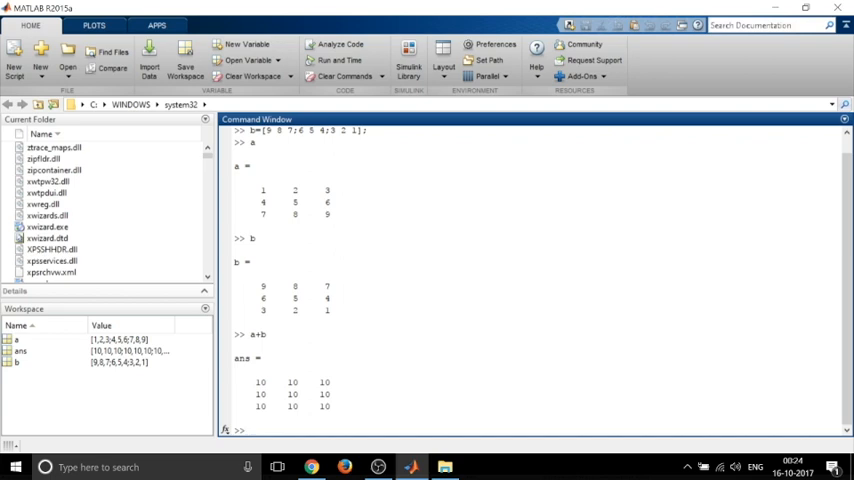
type("b-a")
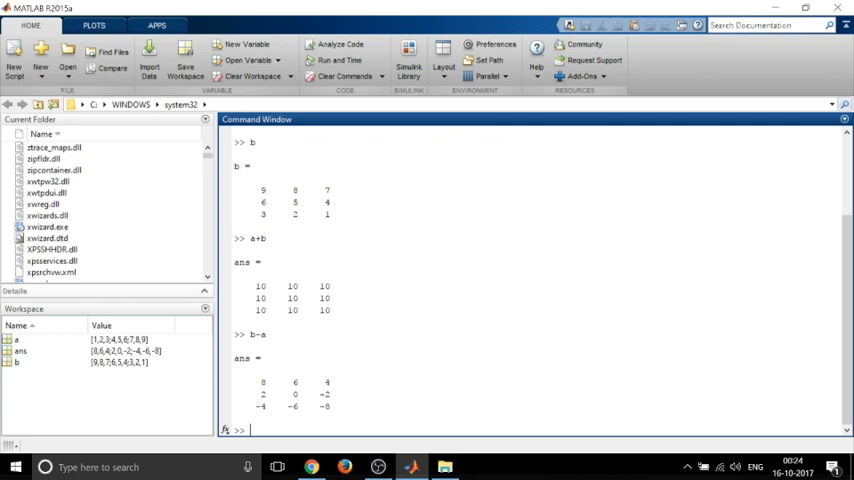
Run a' to get rows 1 4 7, 2 5 8, 3 6 9, then type inv(b)
type("a'")
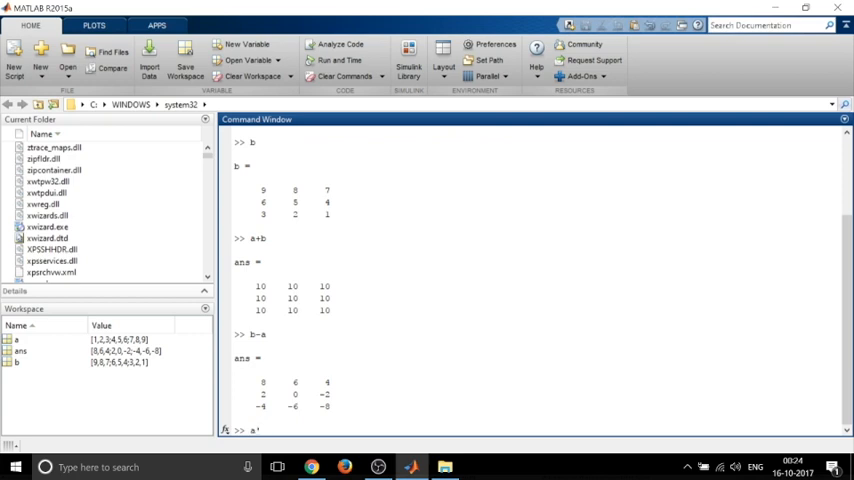
key("Return")
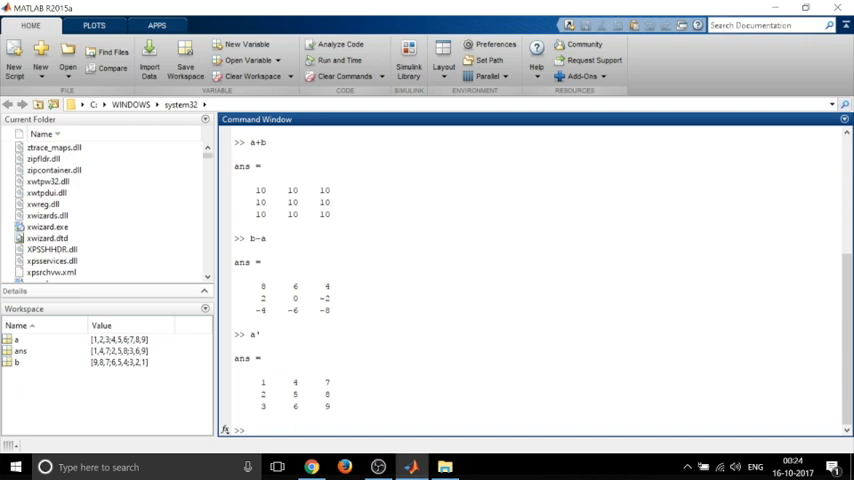
type("inv")
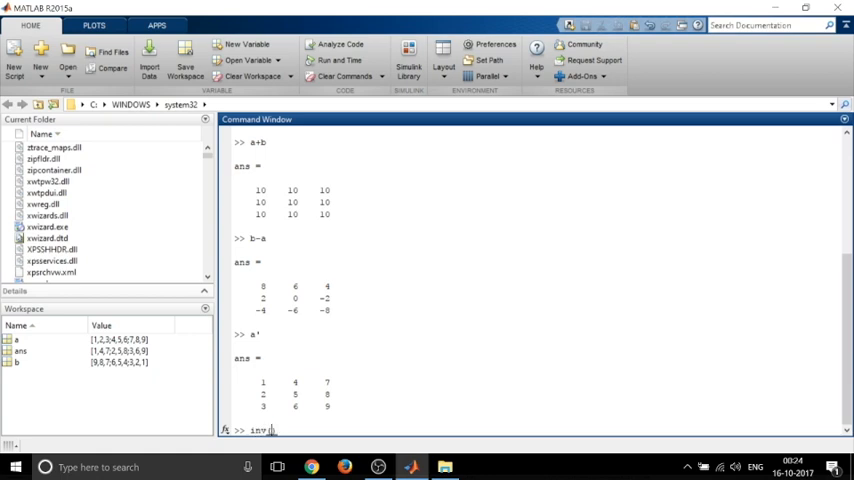
type("(b)")
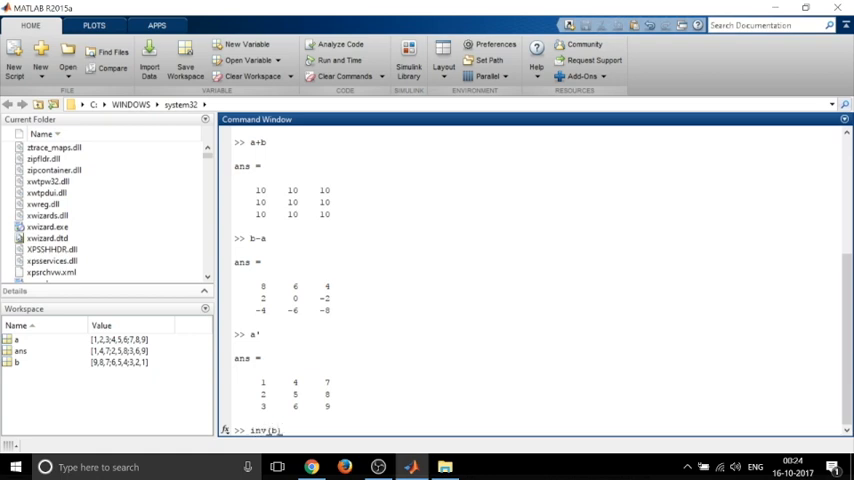